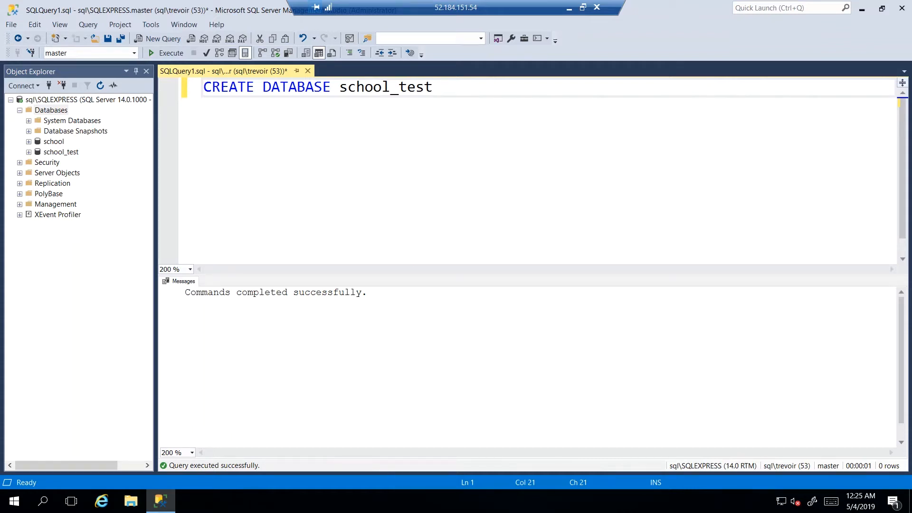
mouse_move(253, 127)
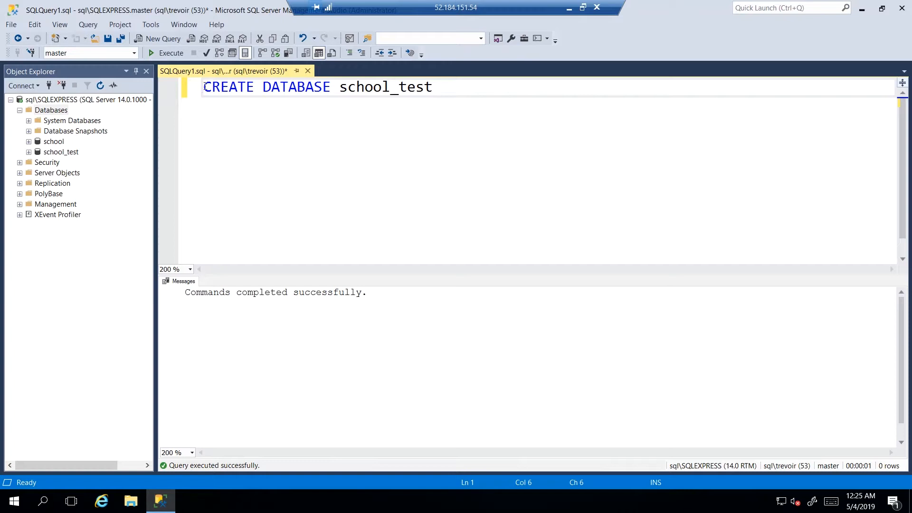
Prefix the CREATE DATABASE school_test line with '-- ' to comment it out
left_click_drag(204, 87, 431, 86)
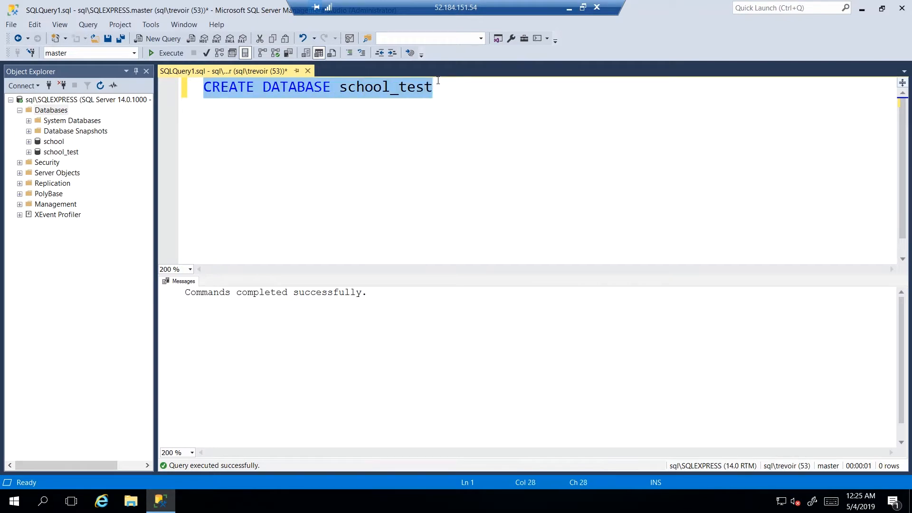
left_click(204, 87)
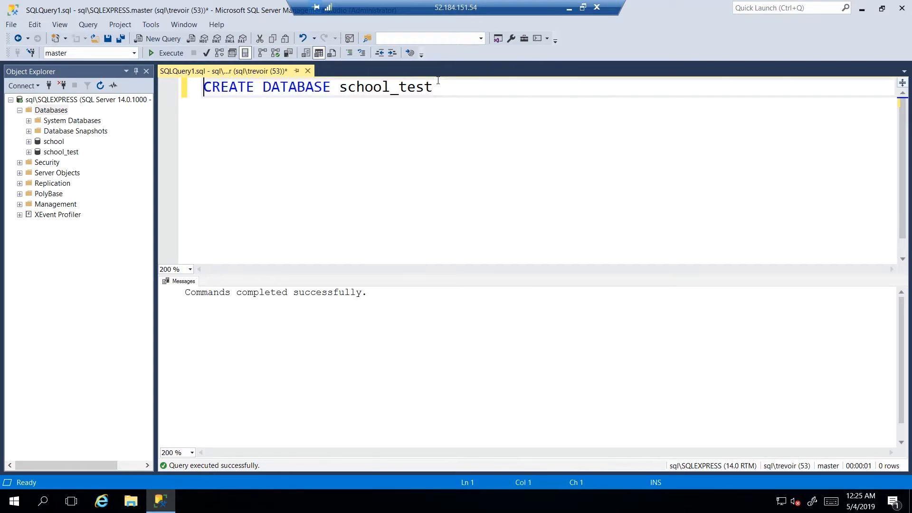
type("--")
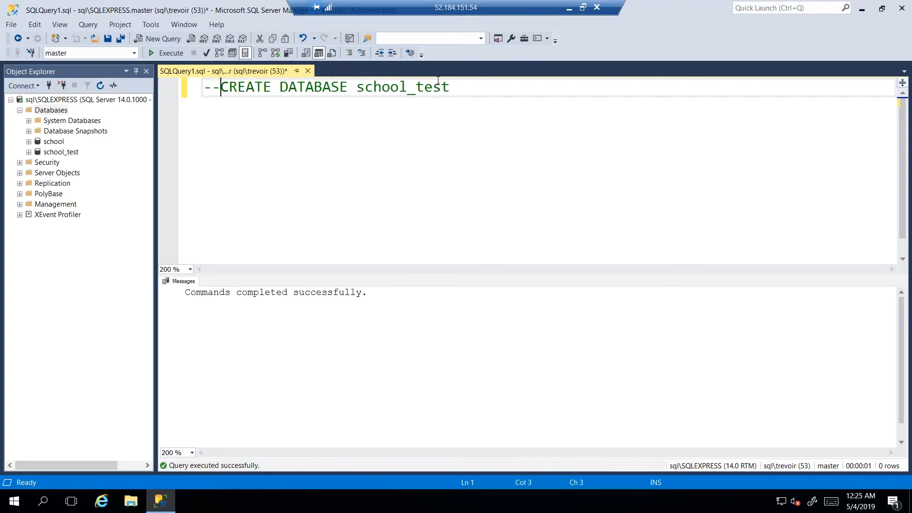
type("\" \"")
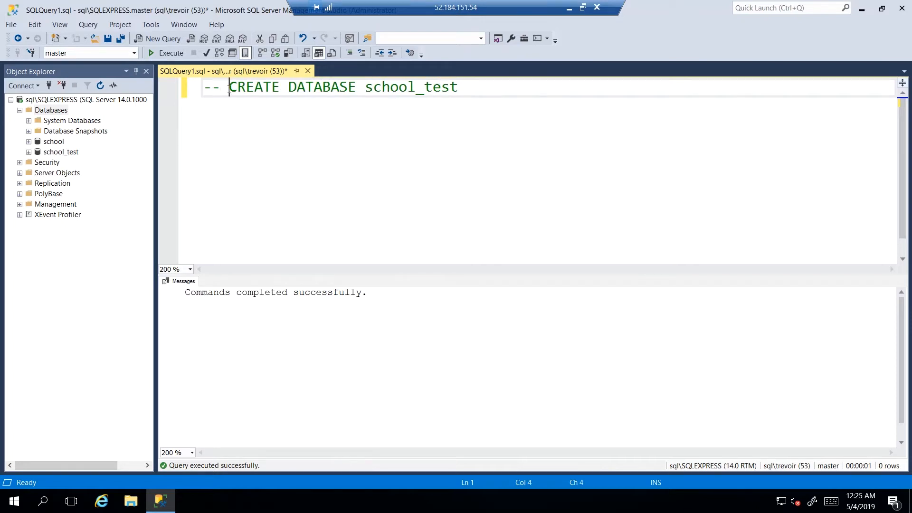
Remove the stray comment characters after school_test
left_click(459, 87)
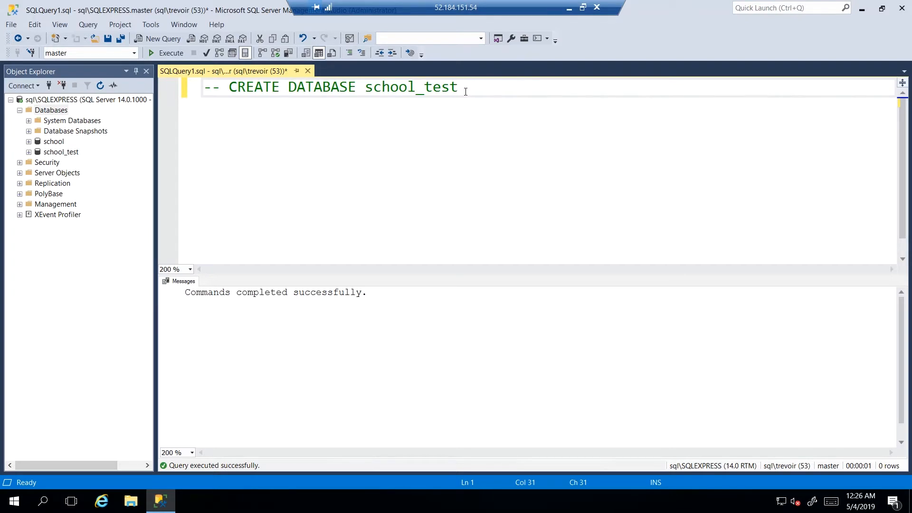
type("//")
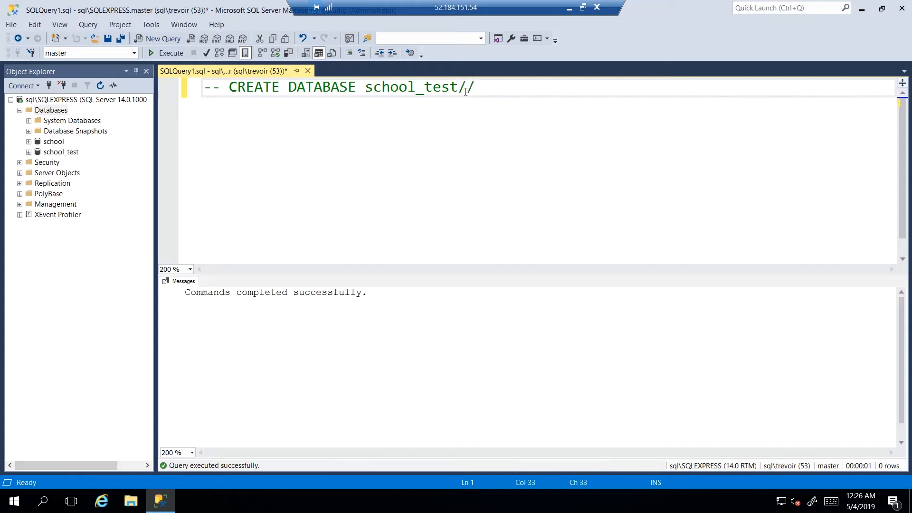
key("Backspace")
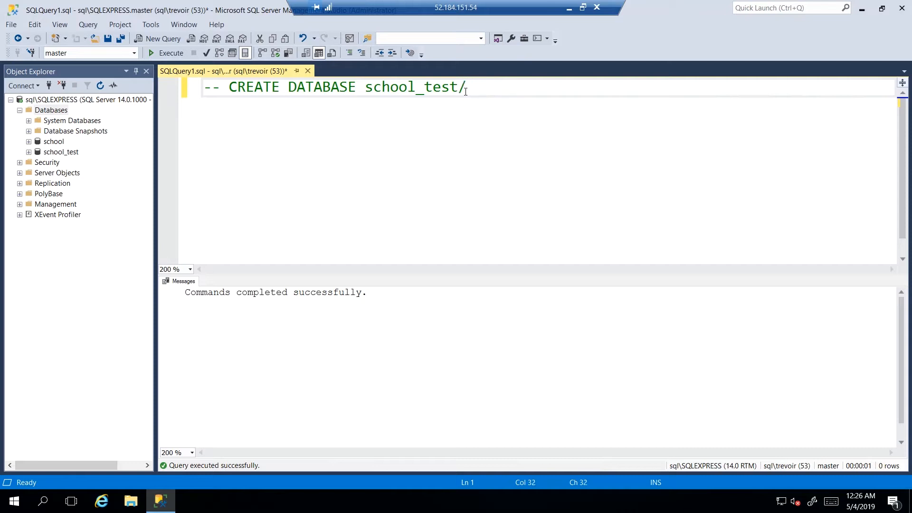
type("**/")
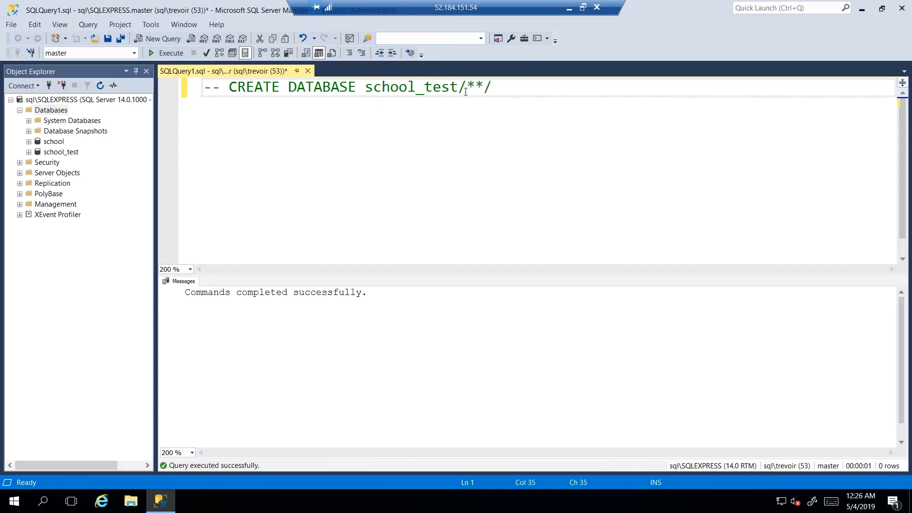
key("BackSpace")
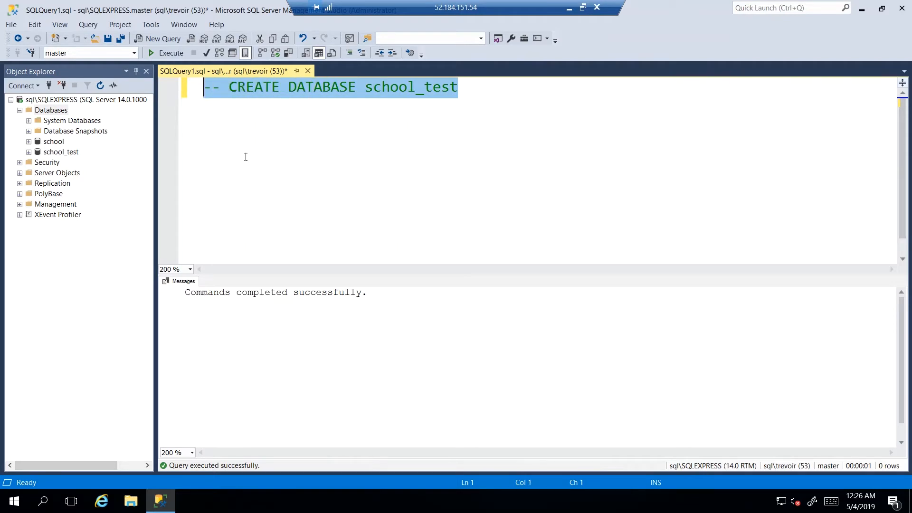
Insert blank lines below the commented CREATE line and place the cursor on line 3
left_click(280, 87)
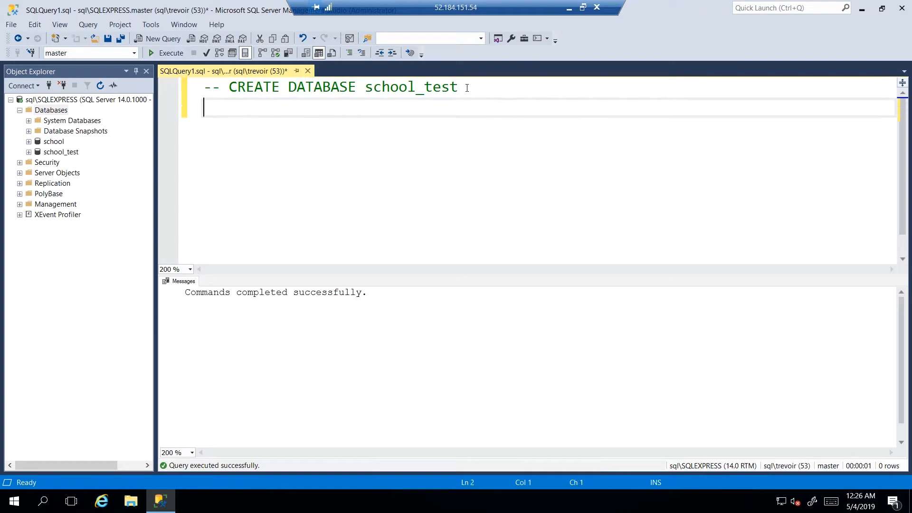
key("enter")
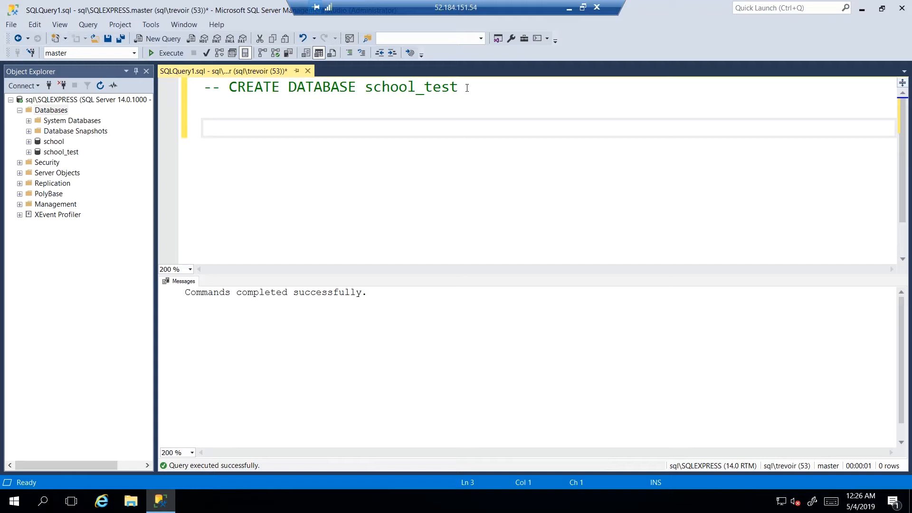
left_click(207, 126)
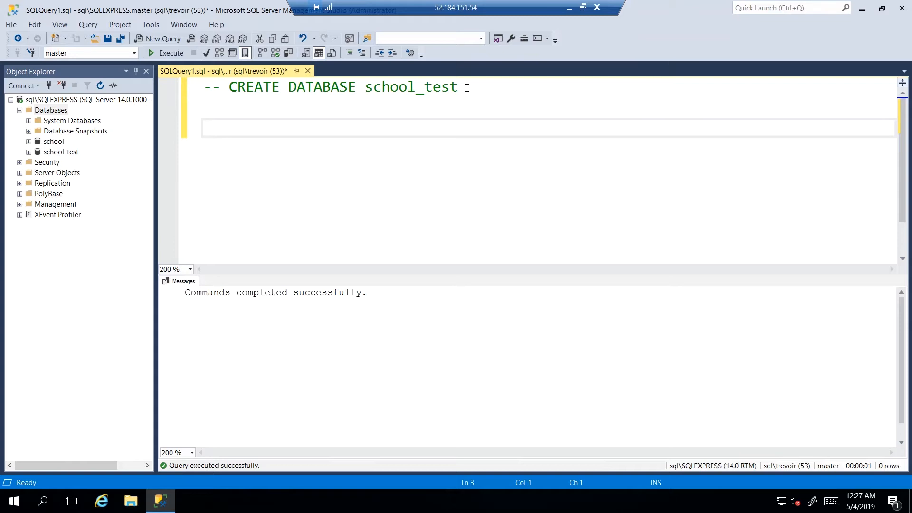
Write 'drop database school_test' on line 3 below the commented CREATE statement
type("drop")
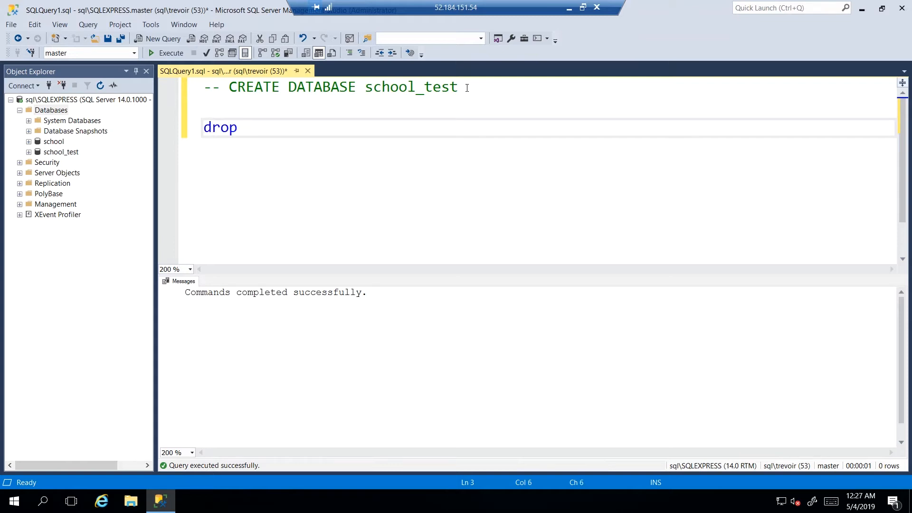
type("database")
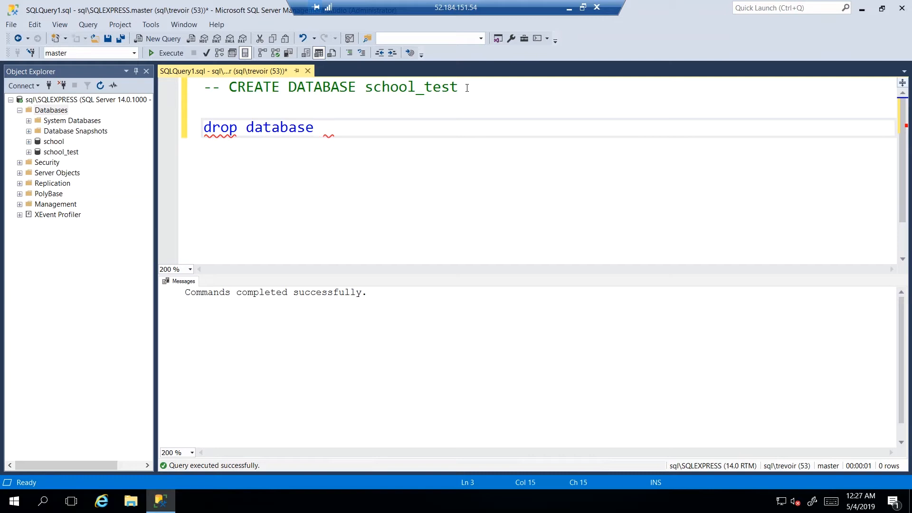
double_click(220, 127)
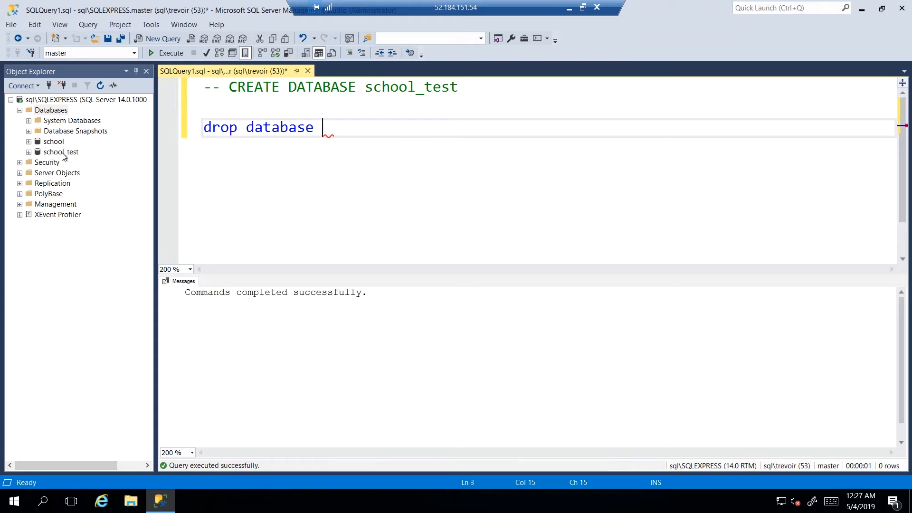
double_click(411, 86)
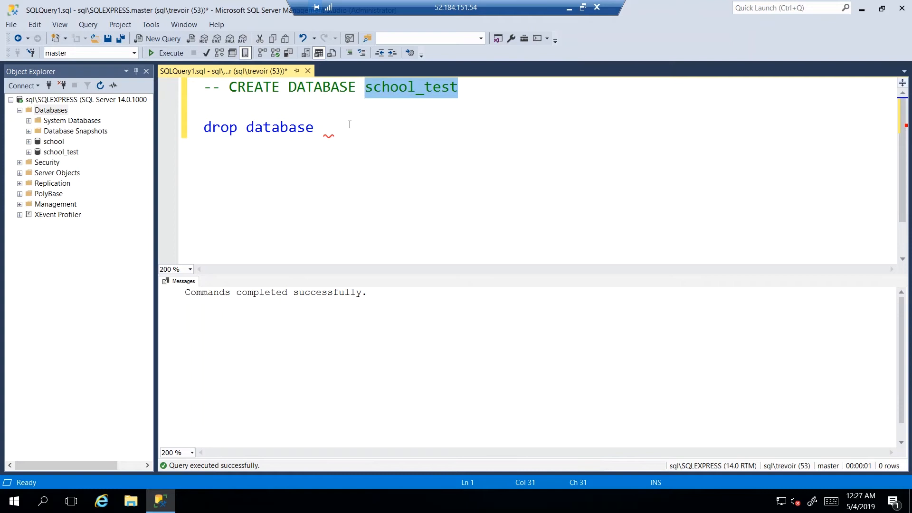
type("schoo")
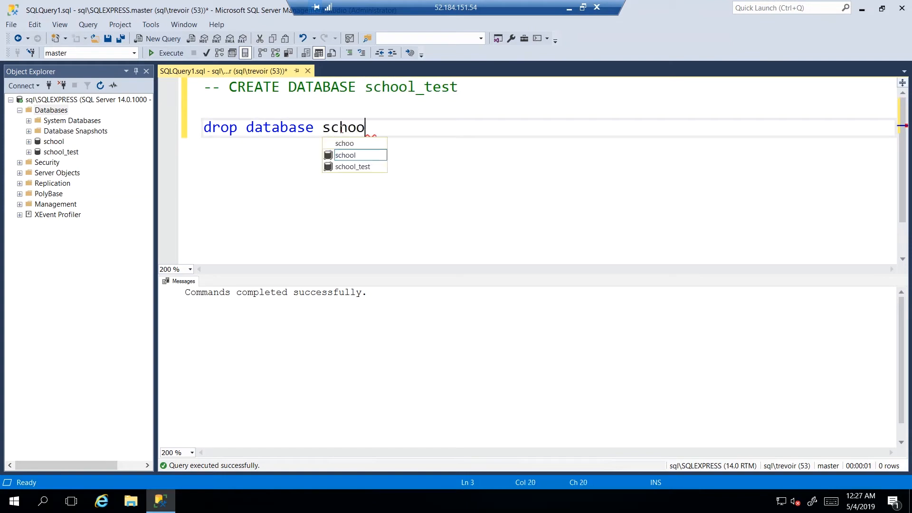
type("l_test")
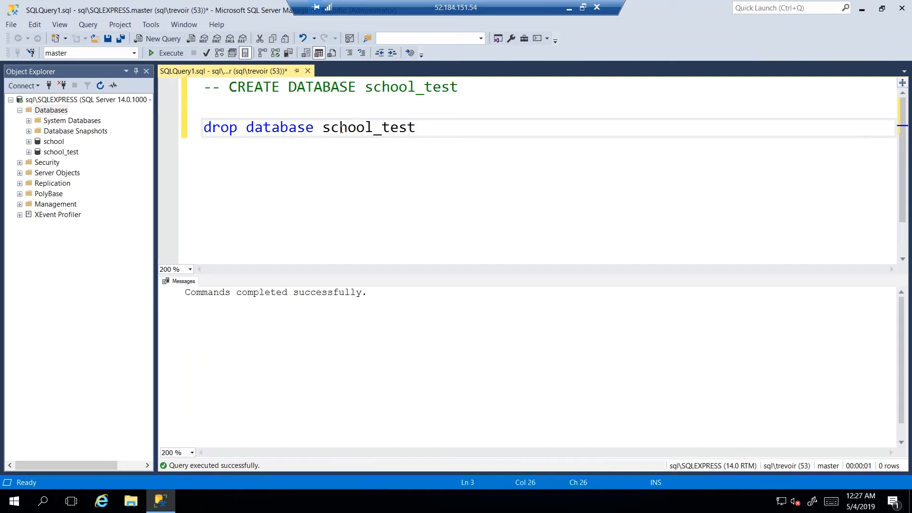
mouse_move(462, 134)
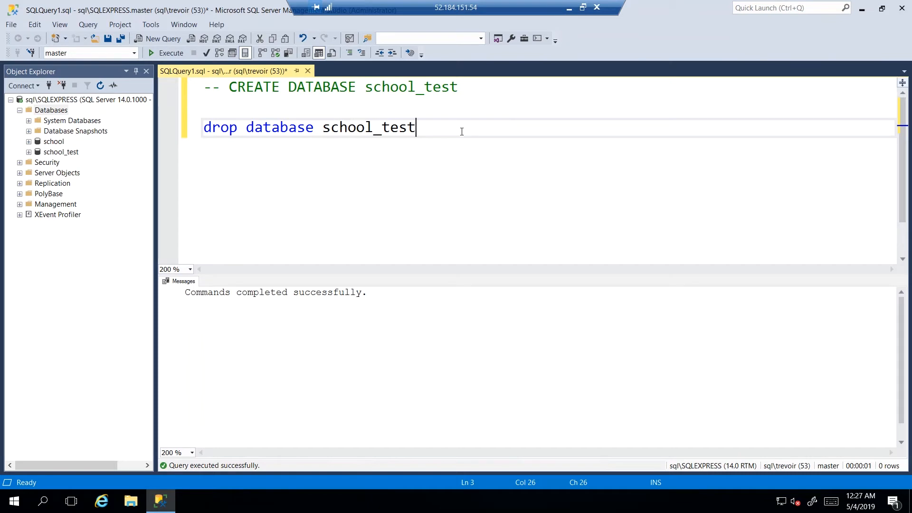
double_click(220, 127)
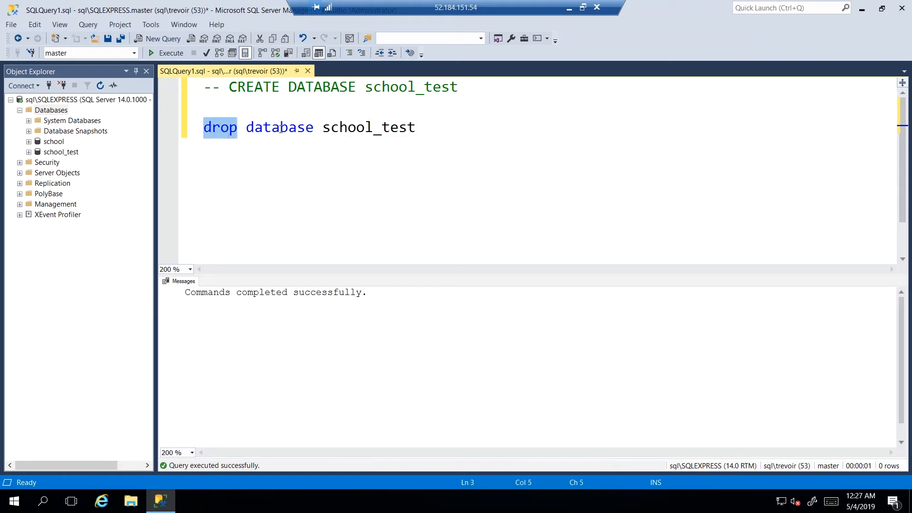
double_click(368, 127)
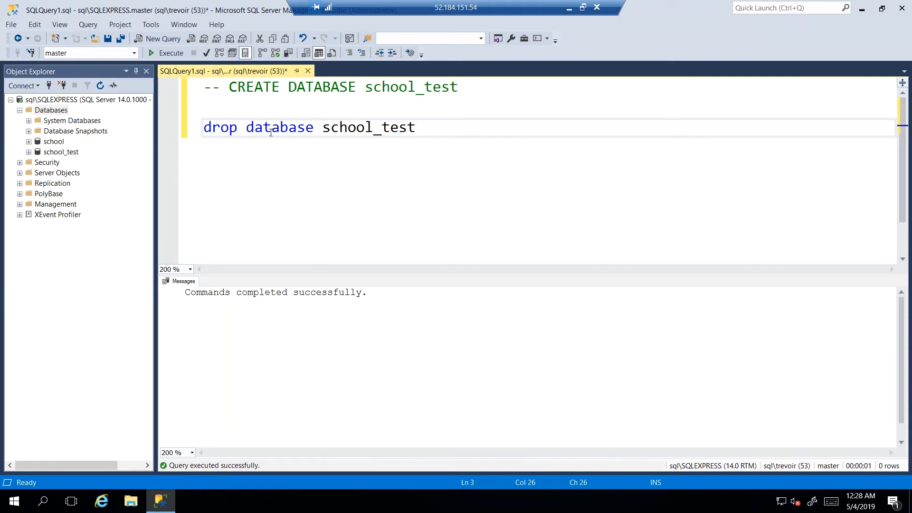
Run DROP DATABASE school_test and refresh Databases so only school remains
left_click(415, 127)
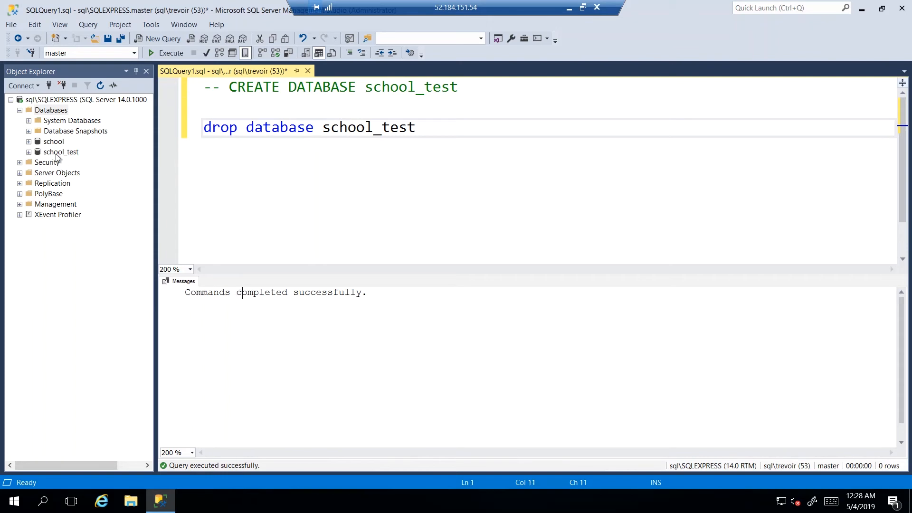
left_click(60, 152)
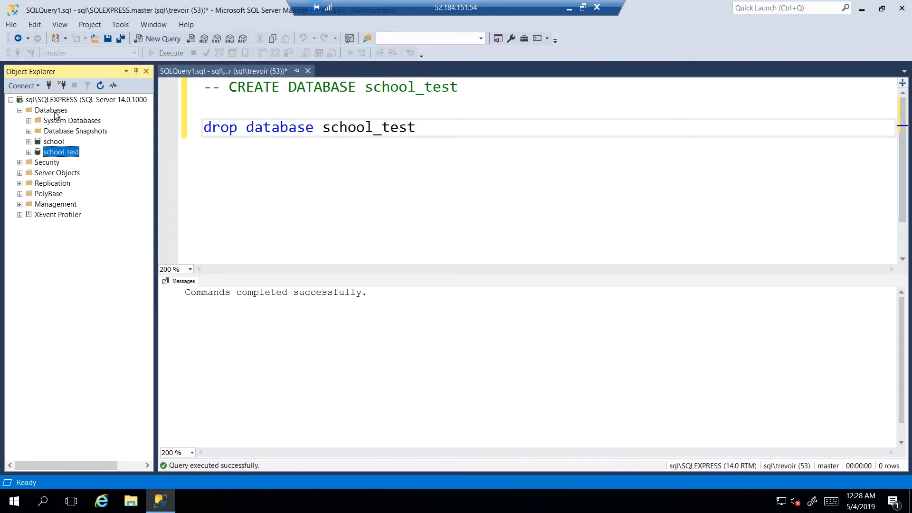
left_click(51, 109)
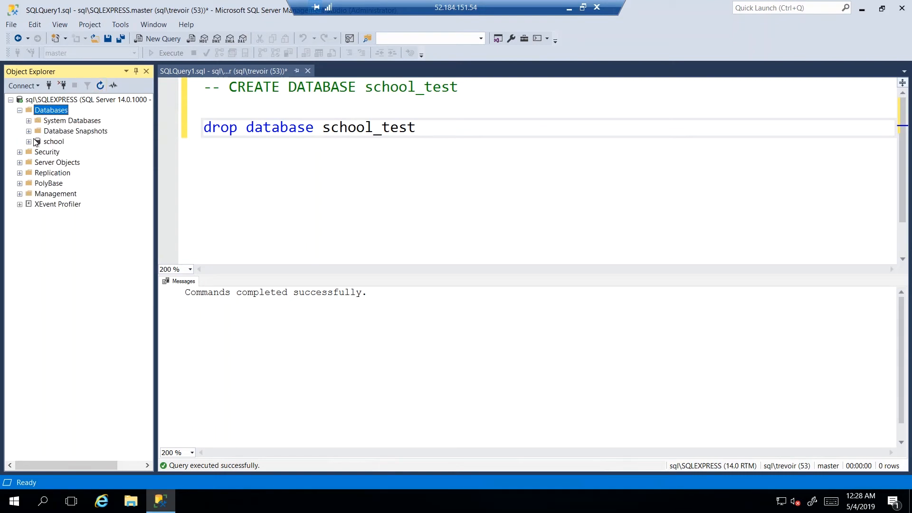
mouse_move(65, 144)
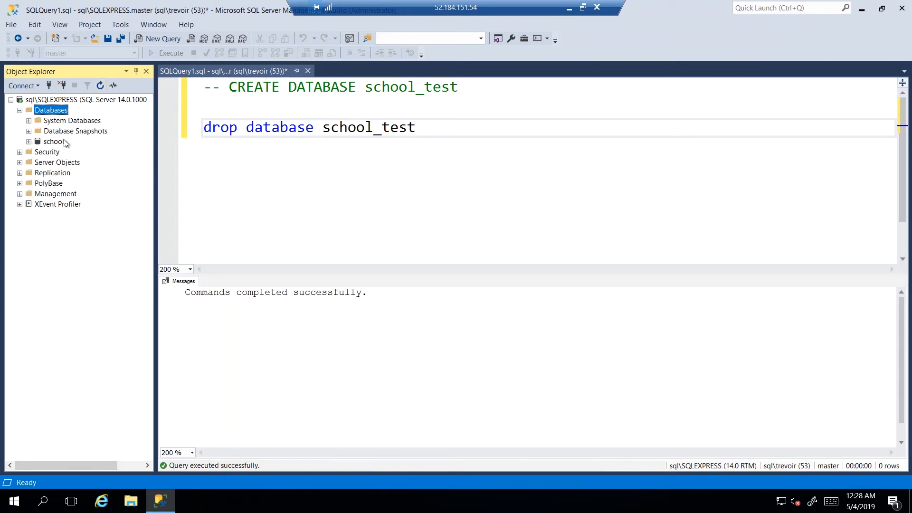
left_click(389, 127)
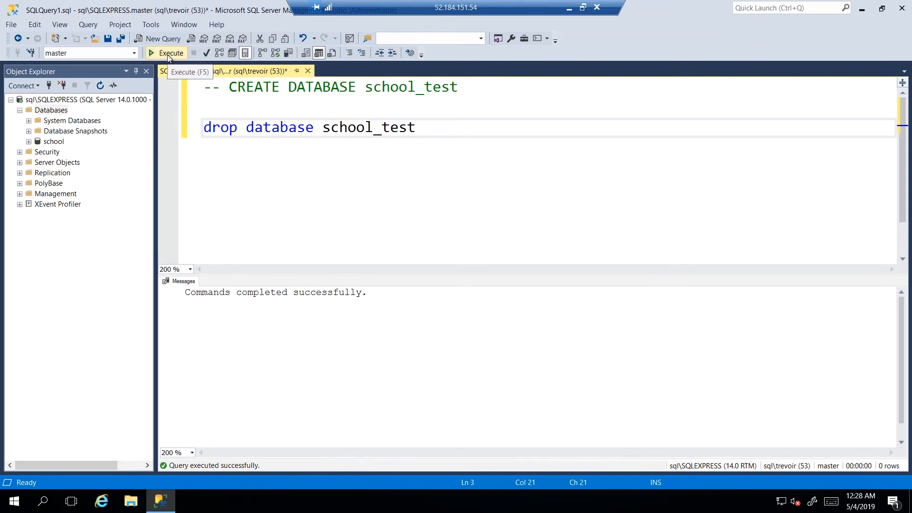
Run DROP DATABASE school_test again, producing the Msg 3701 'does not exist' error
left_click(166, 53)
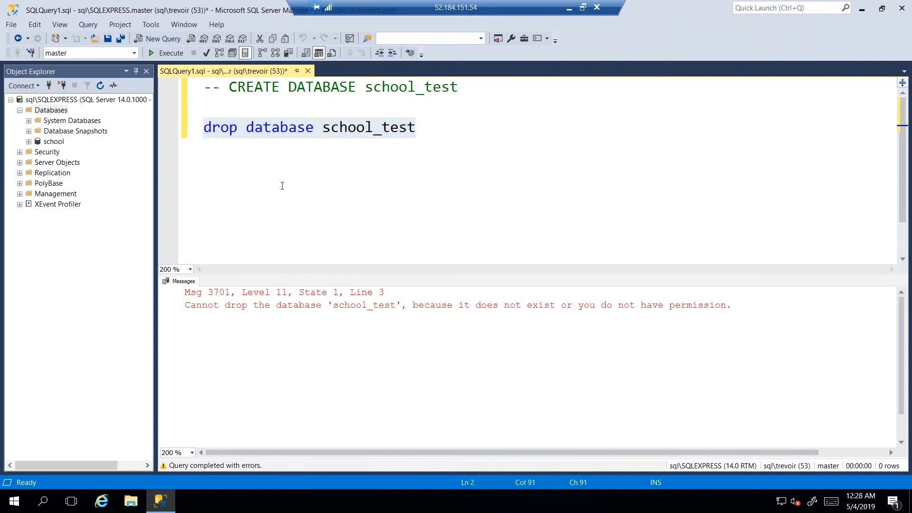
mouse_move(418, 297)
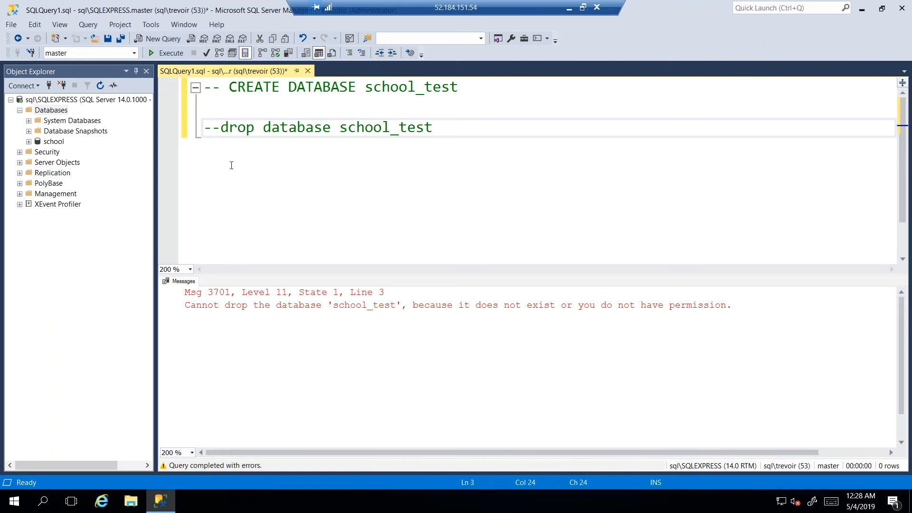
mouse_move(230, 163)
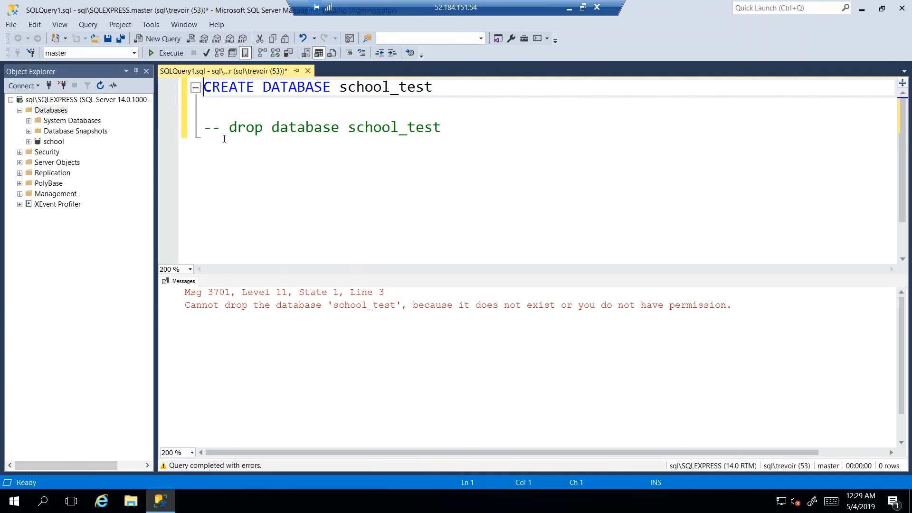
Run CREATE DATABASE school, getting Msg 1801 'already exists', then add and delete a '1'
double_click(295, 87)
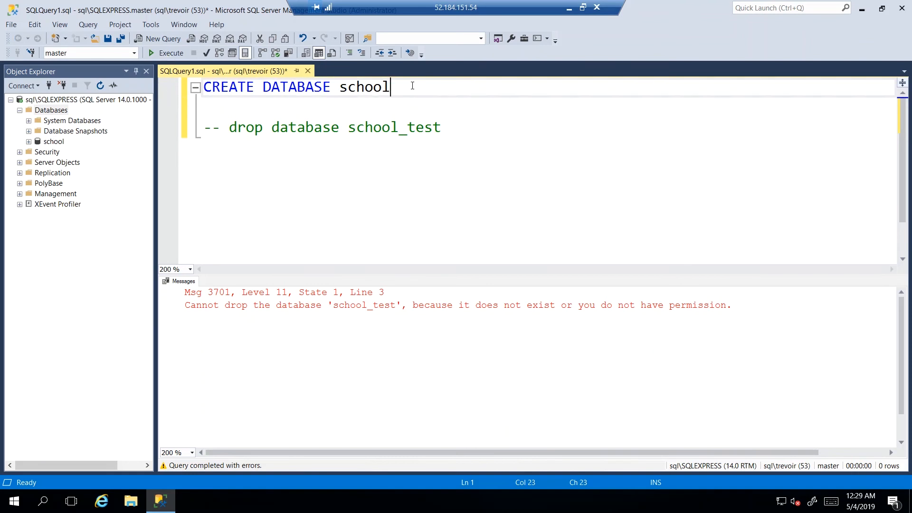
left_click(171, 52)
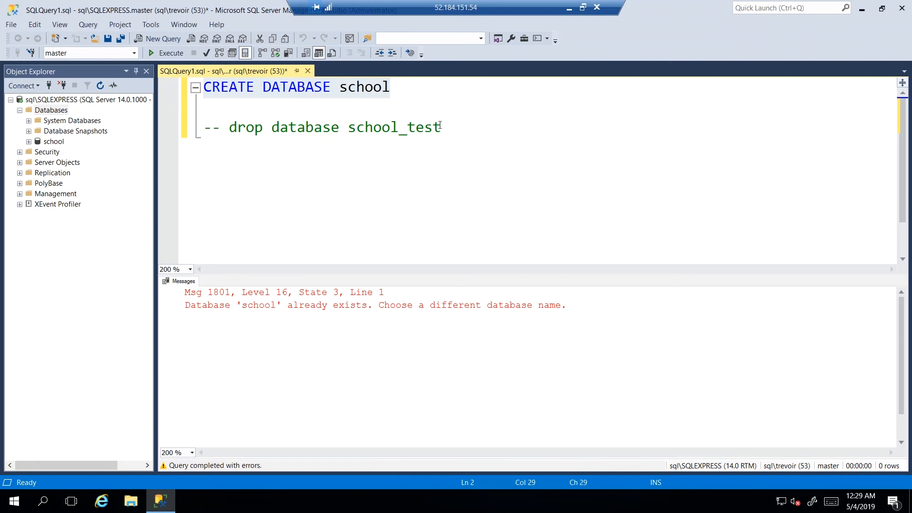
left_click(389, 86)
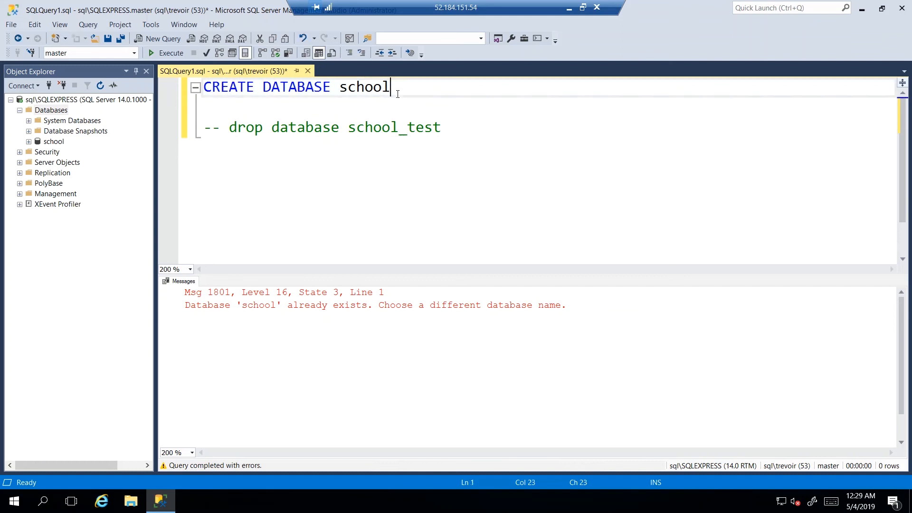
type("1")
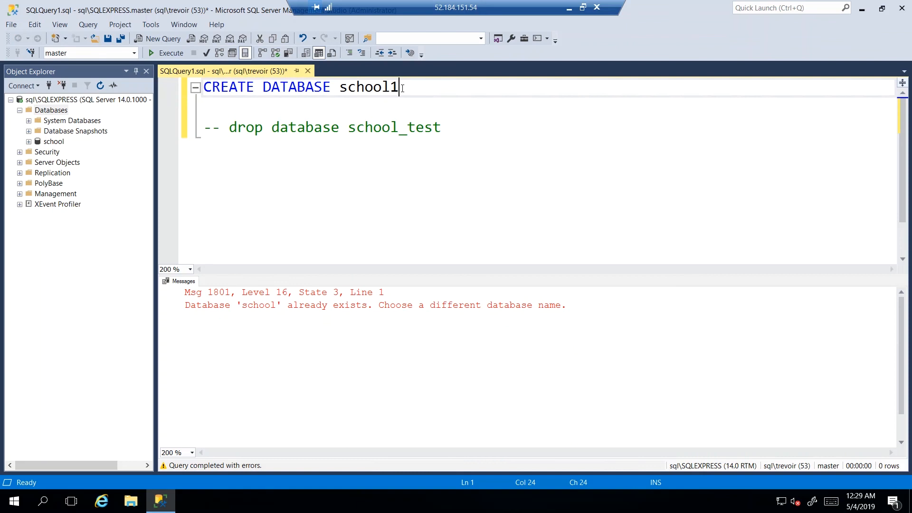
key("Backspace")
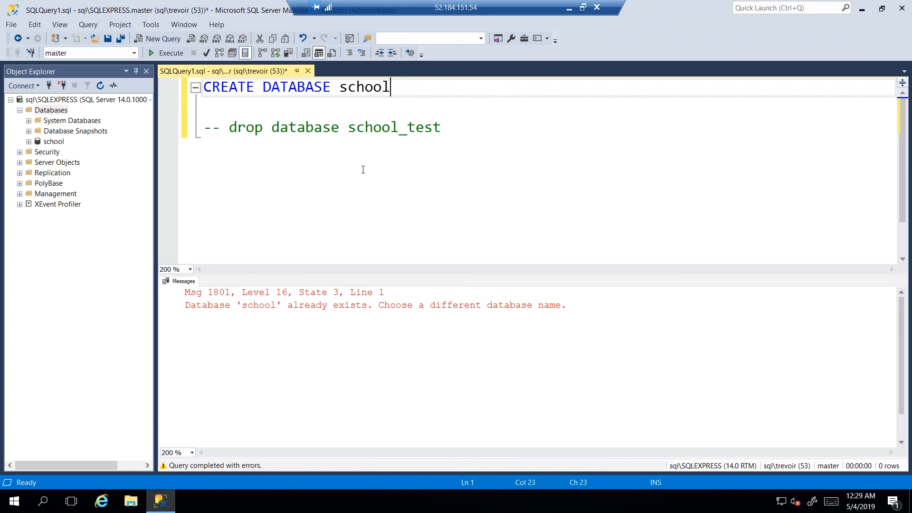
mouse_move(361, 169)
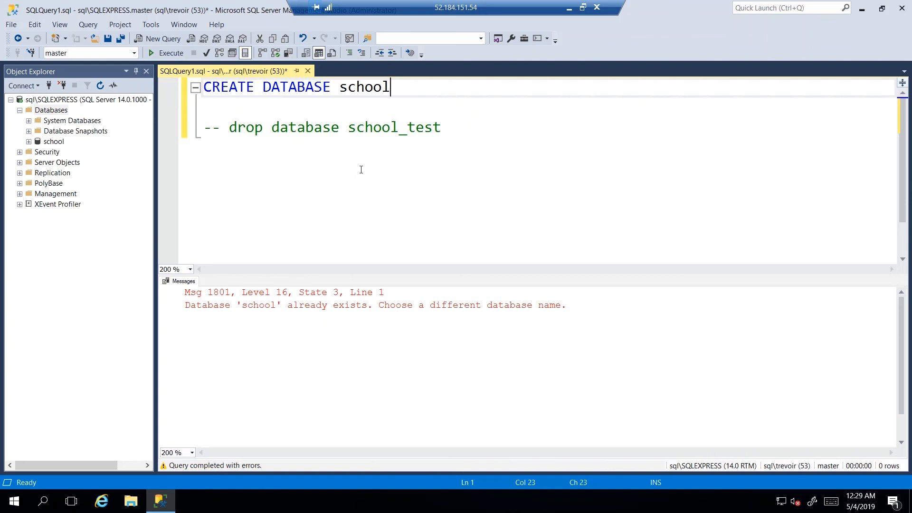